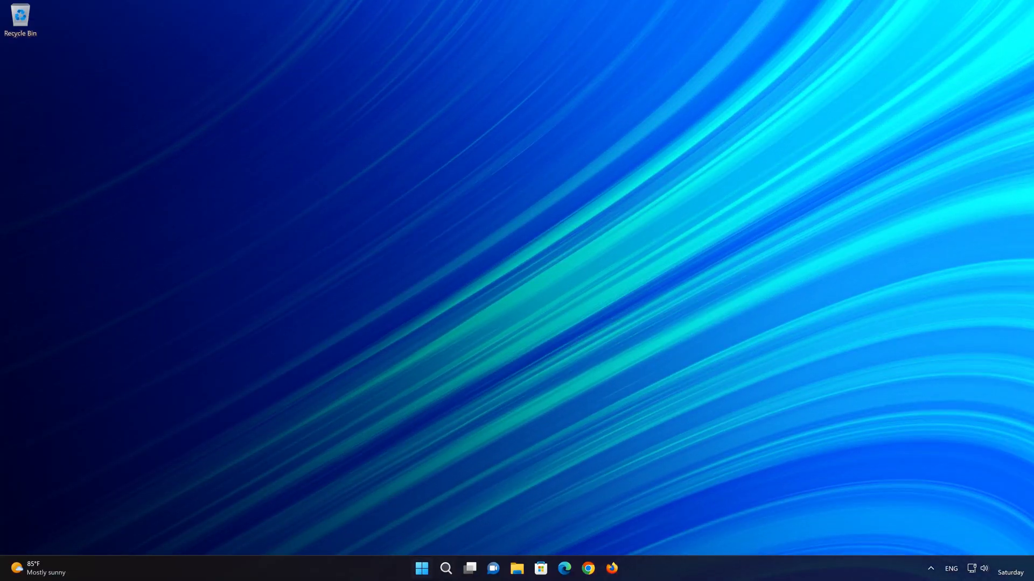
Search the Start menu for 'device manager' so Device Manager appears as the best match
click(421, 567)
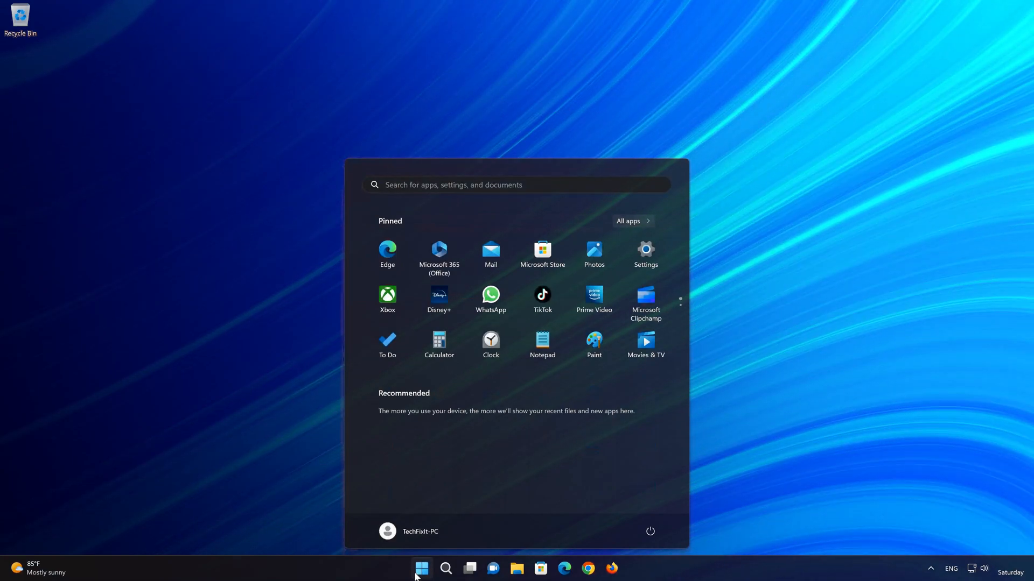
text(device manager)
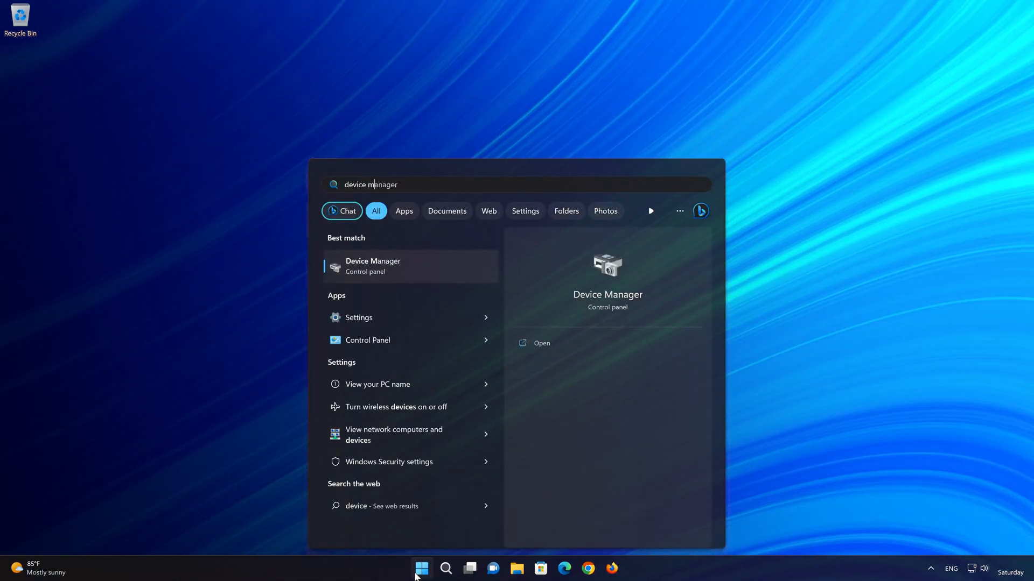
text(r)
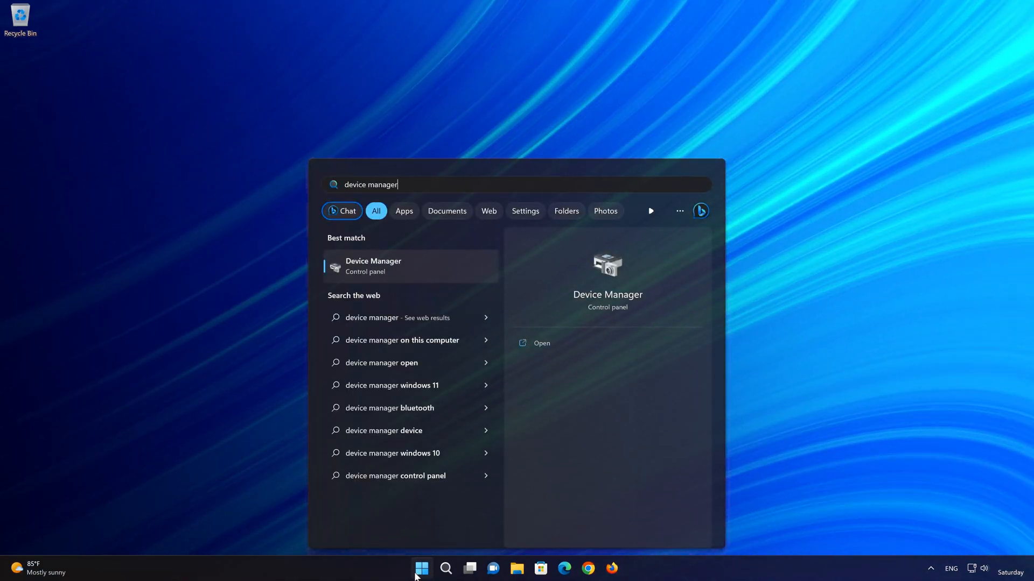
mouse_move(402, 265)
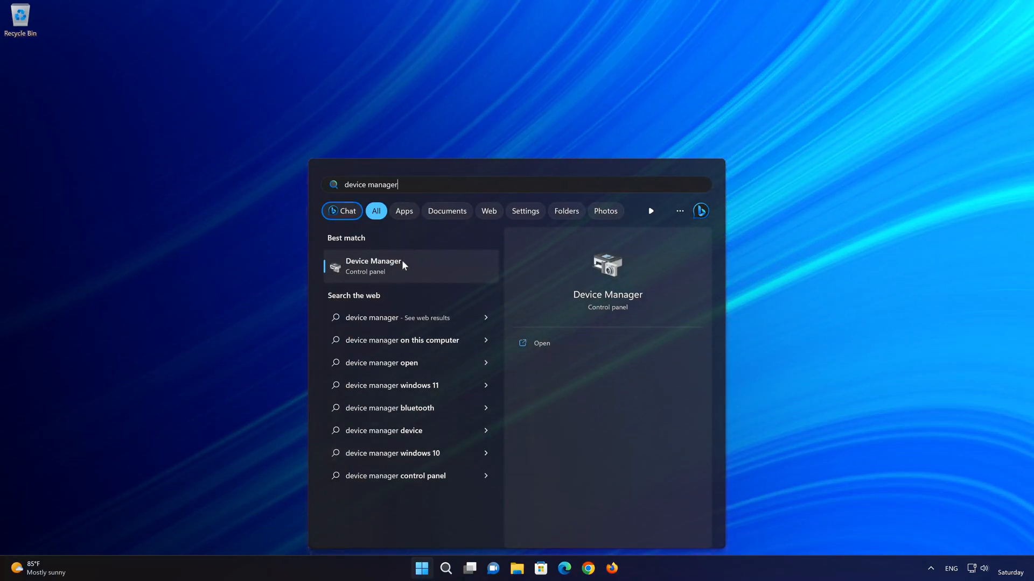
mouse_move(416, 263)
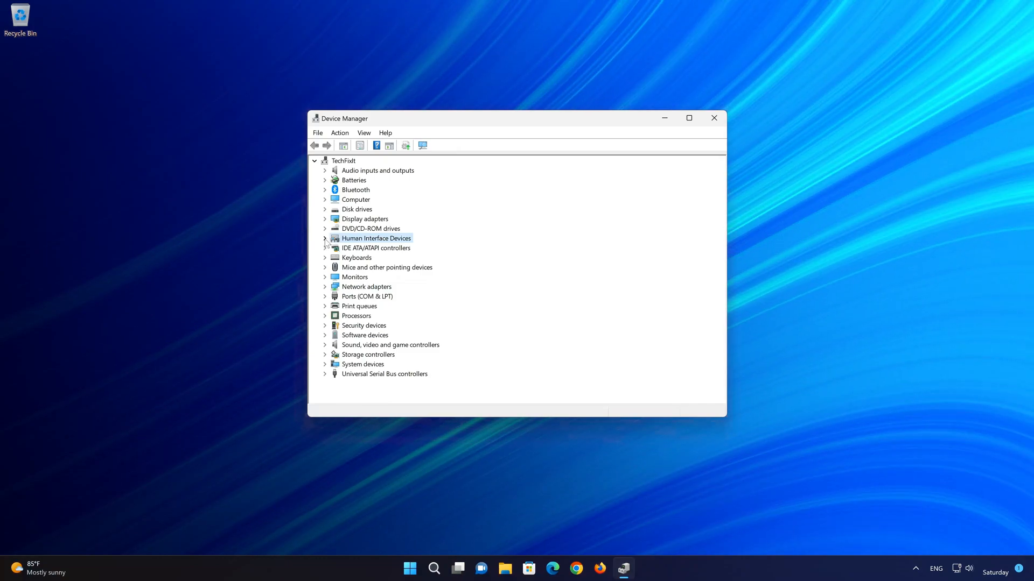
Expand Human Interface Devices and bring up the Xbox One Wireless Controller's Properties
click(324, 238)
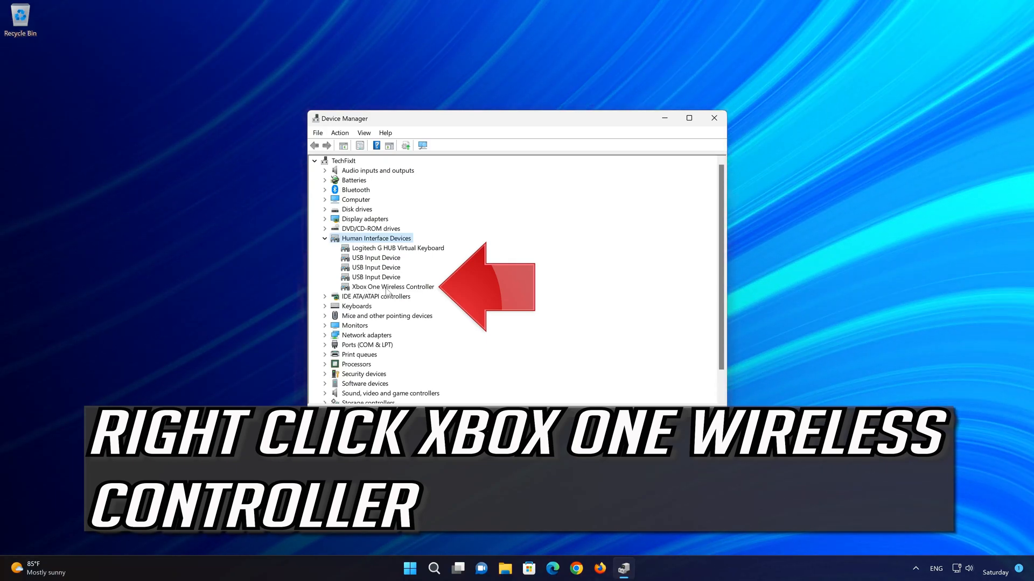
right_click(392, 286)
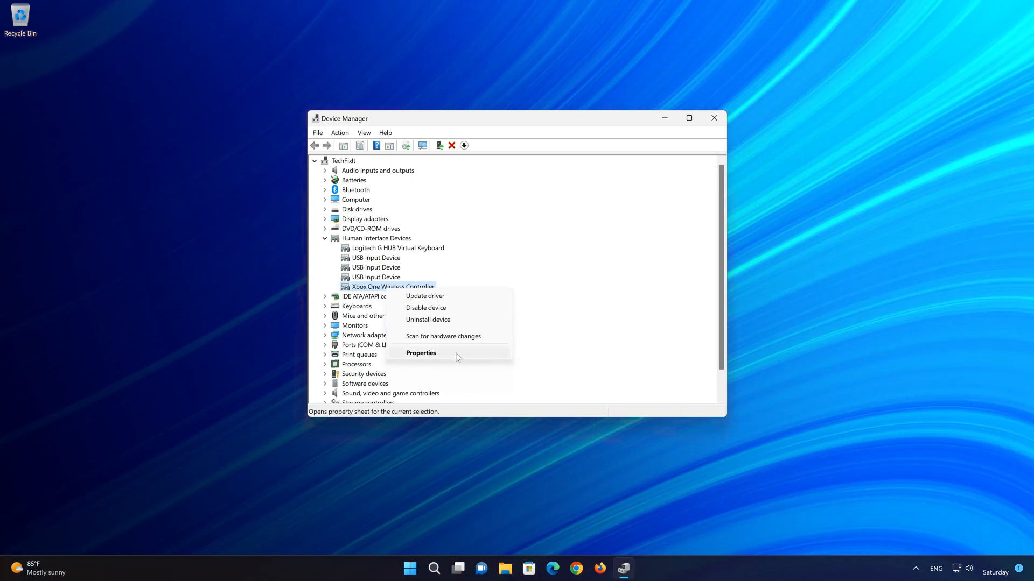
click(421, 353)
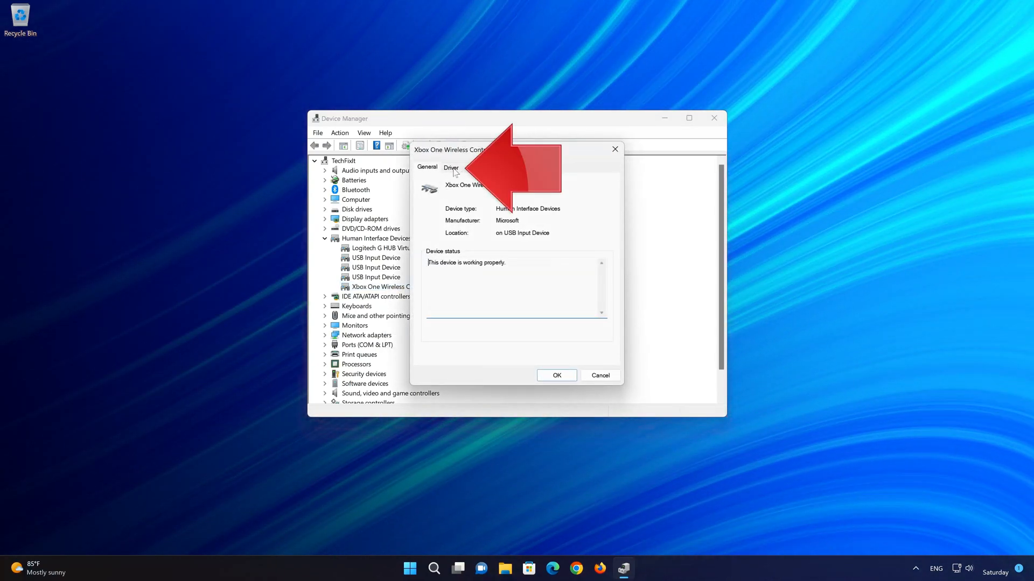
From the Driver tab, disable the Xbox One Wireless Controller, confirm, then re-enable it
click(451, 166)
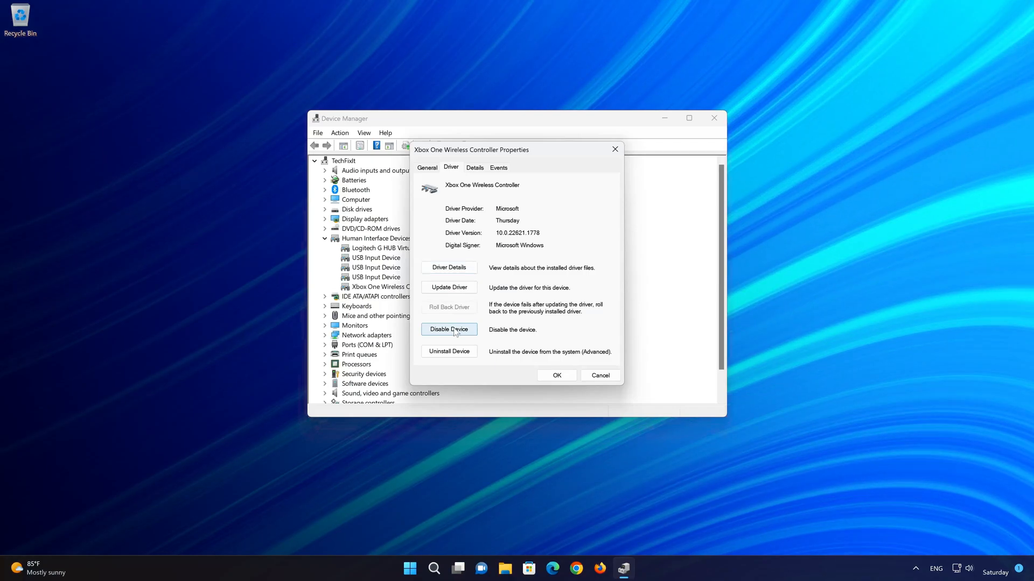
click(448, 330)
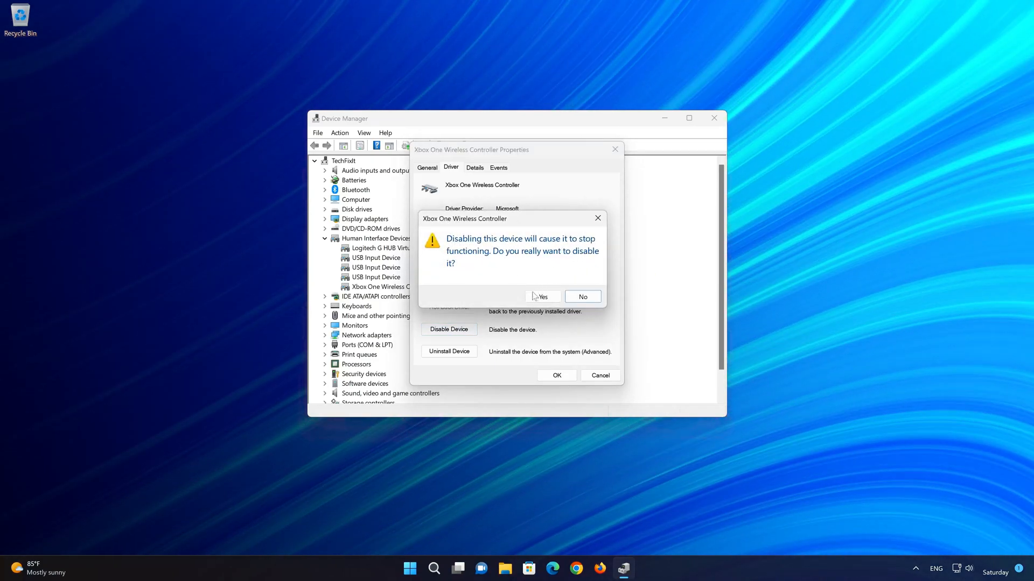
click(541, 296)
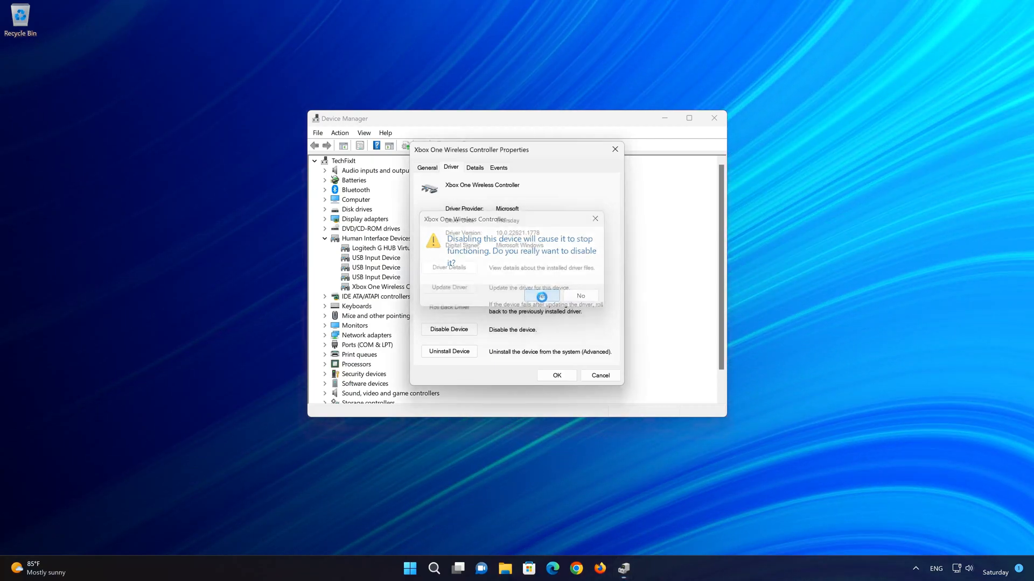
click(580, 295)
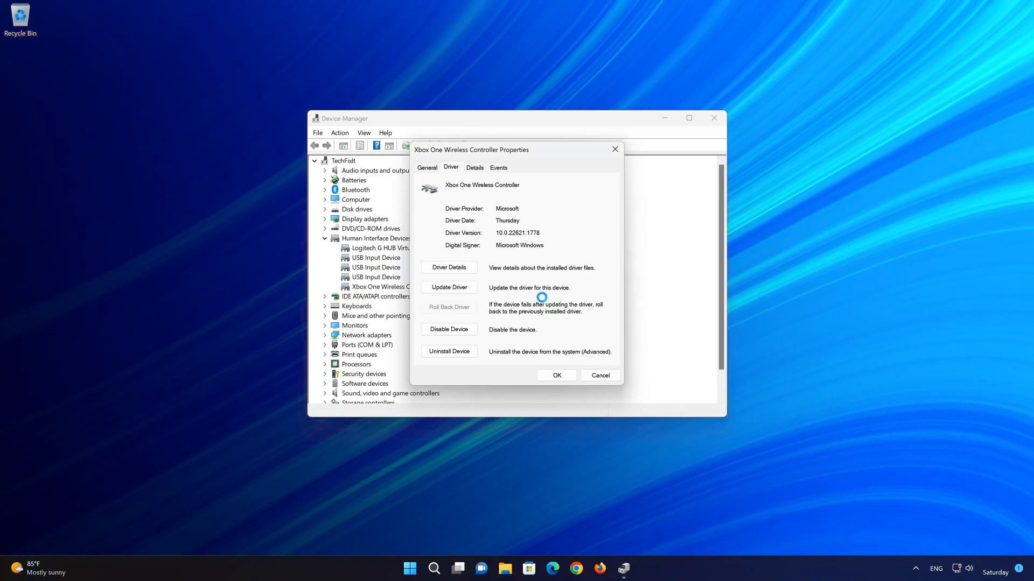
click(448, 330)
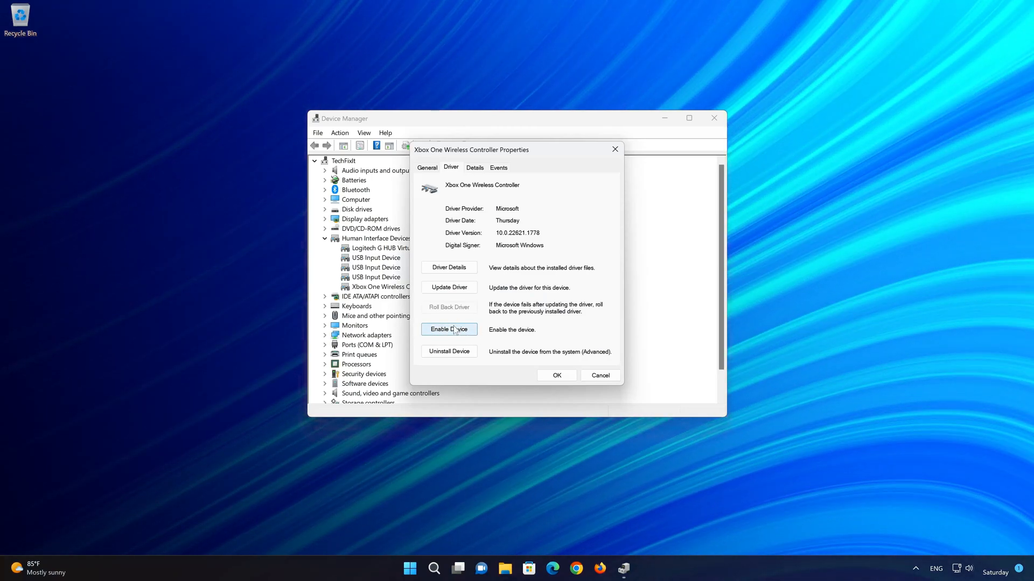
click(449, 329)
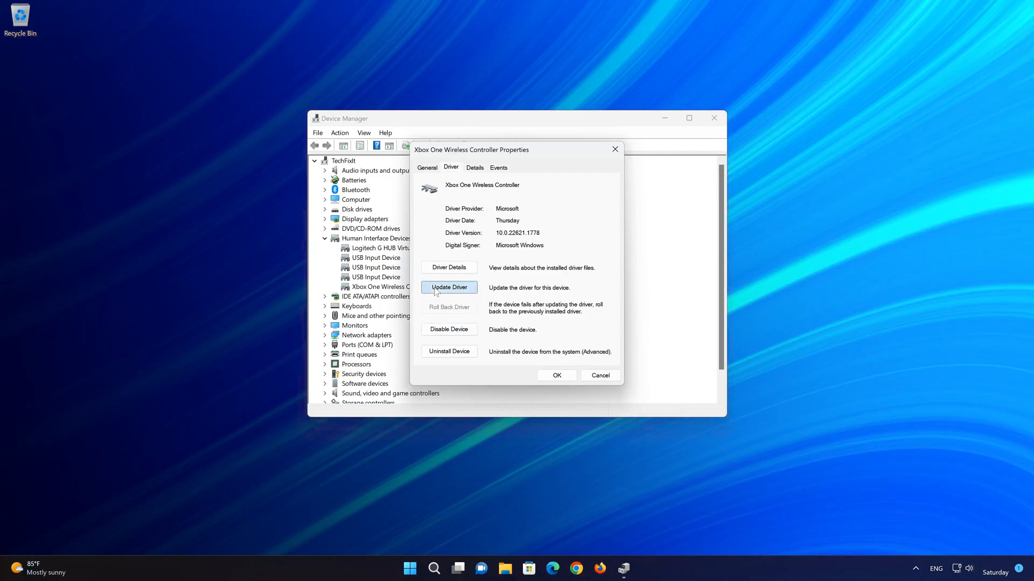
Update the driver by picking Xbox One Wireless Controller from the compatible drivers on this computer
click(447, 288)
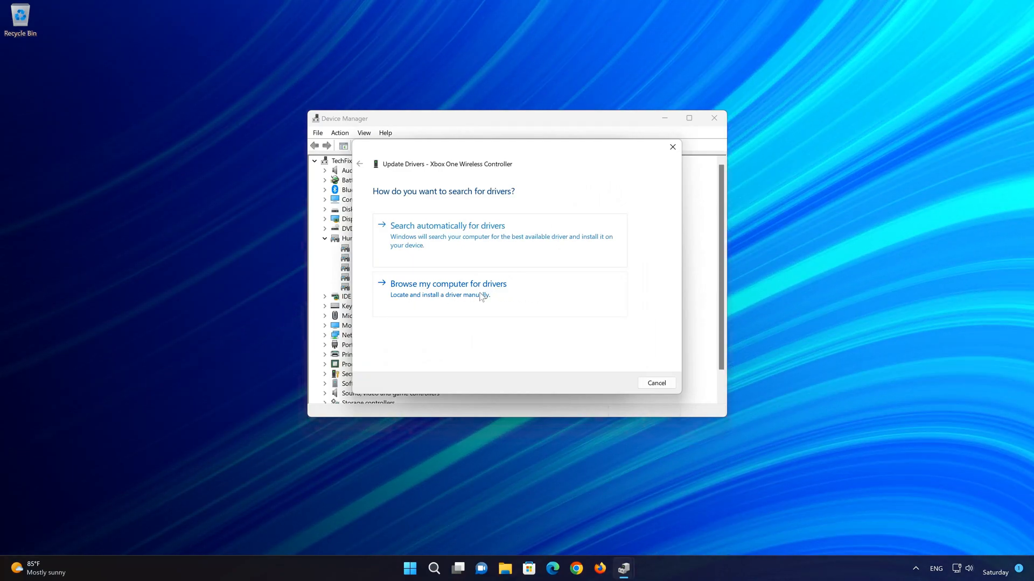
click(448, 283)
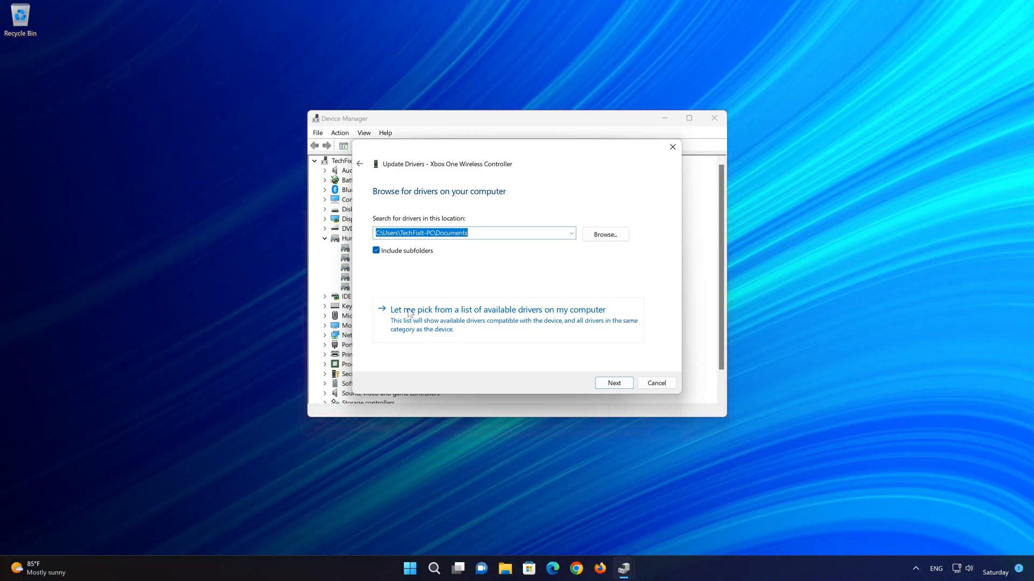
mouse_move(469, 321)
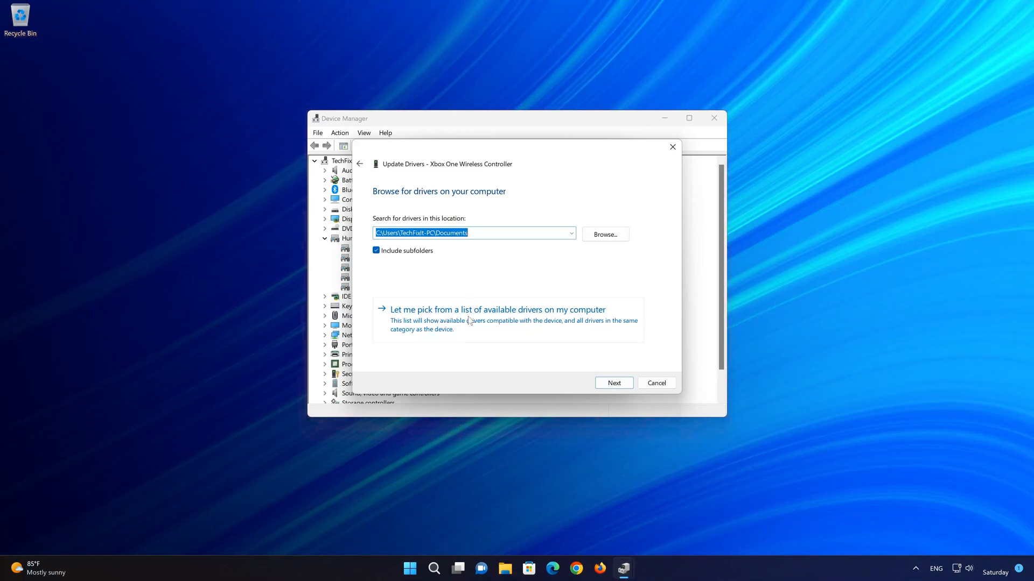
click(496, 308)
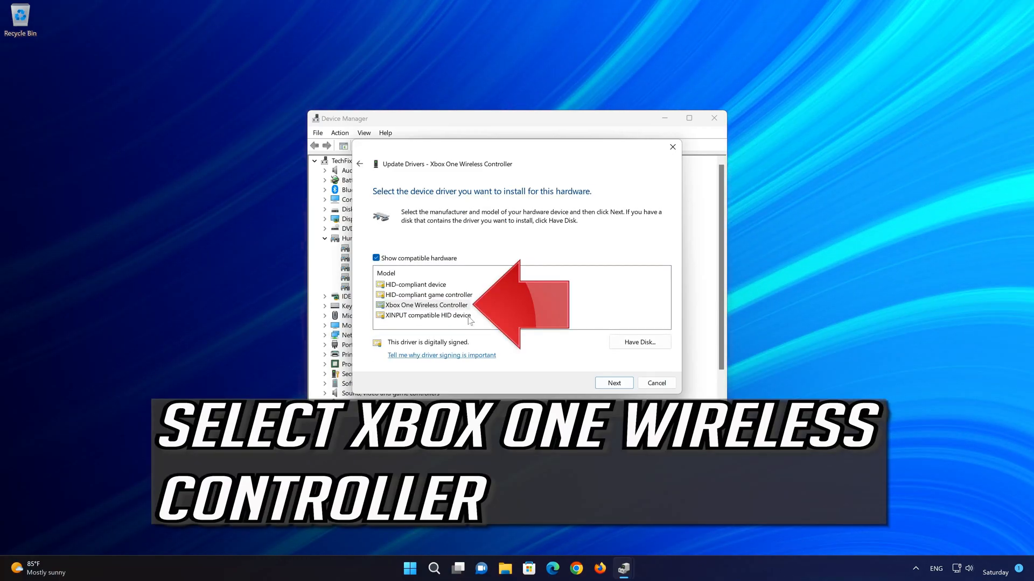
click(428, 295)
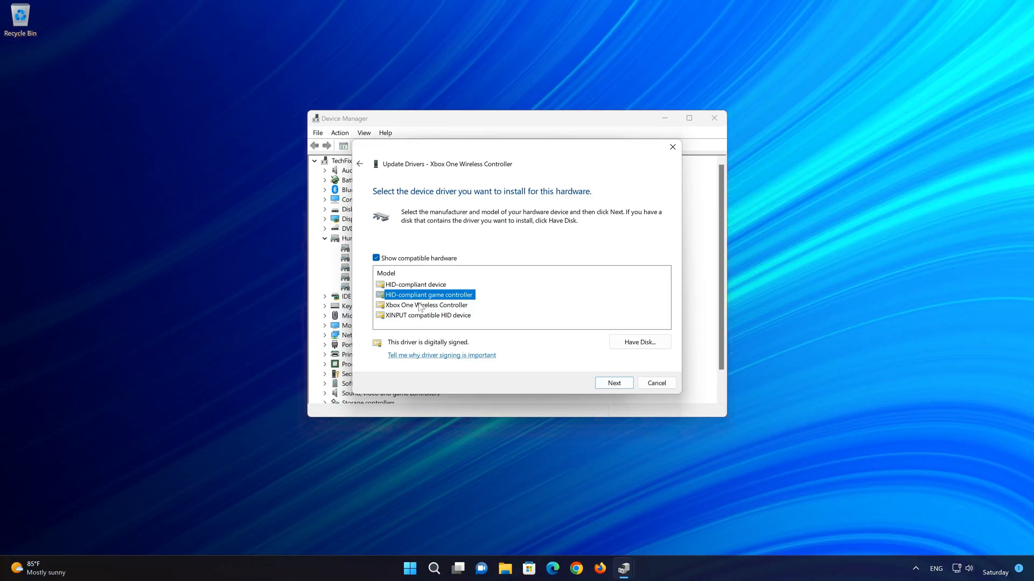
click(427, 305)
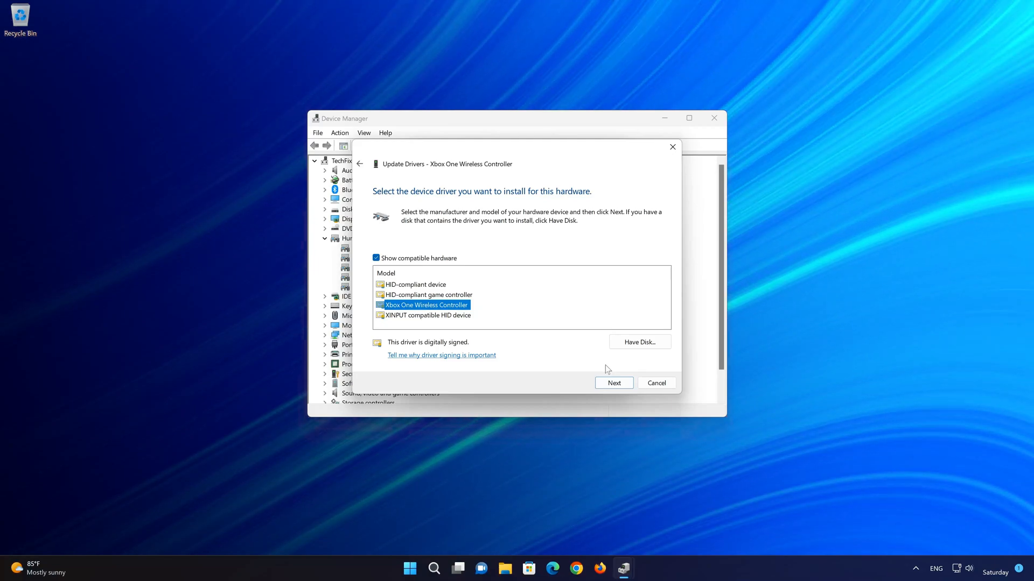
mouse_move(584, 407)
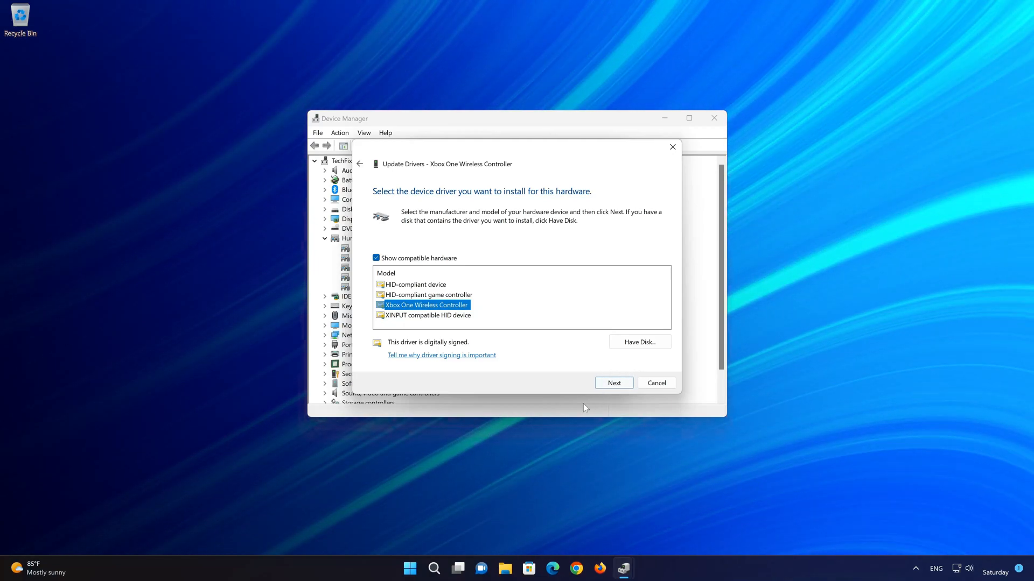
Install the chosen driver, dismiss the success page and close the controller's Properties
click(613, 384)
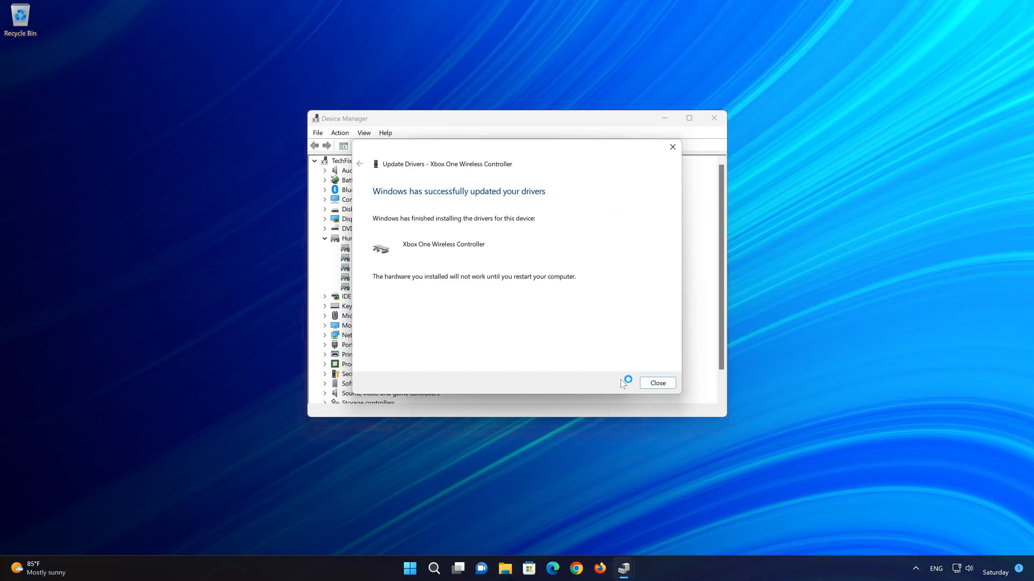
mouse_move(624, 388)
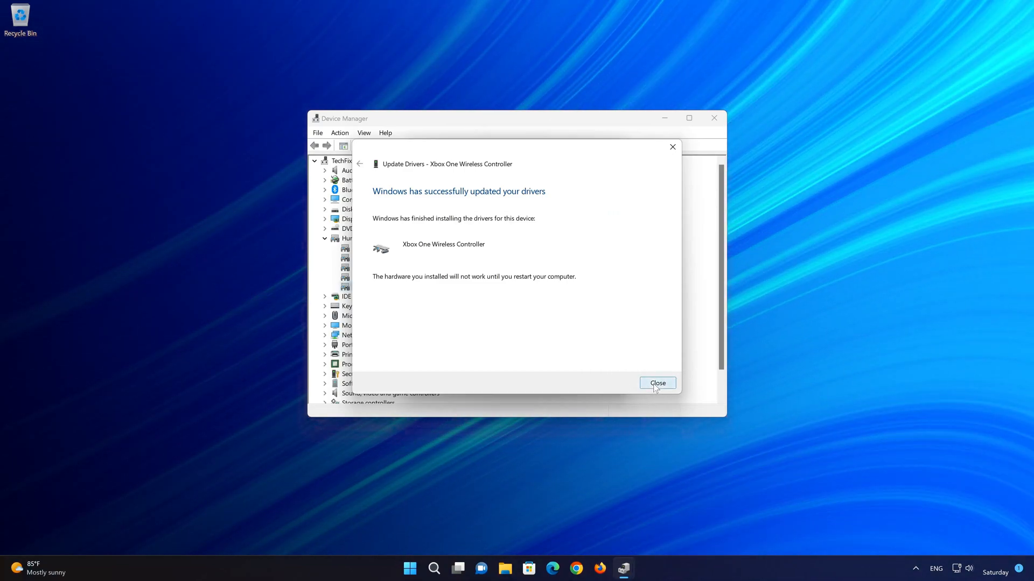
click(656, 383)
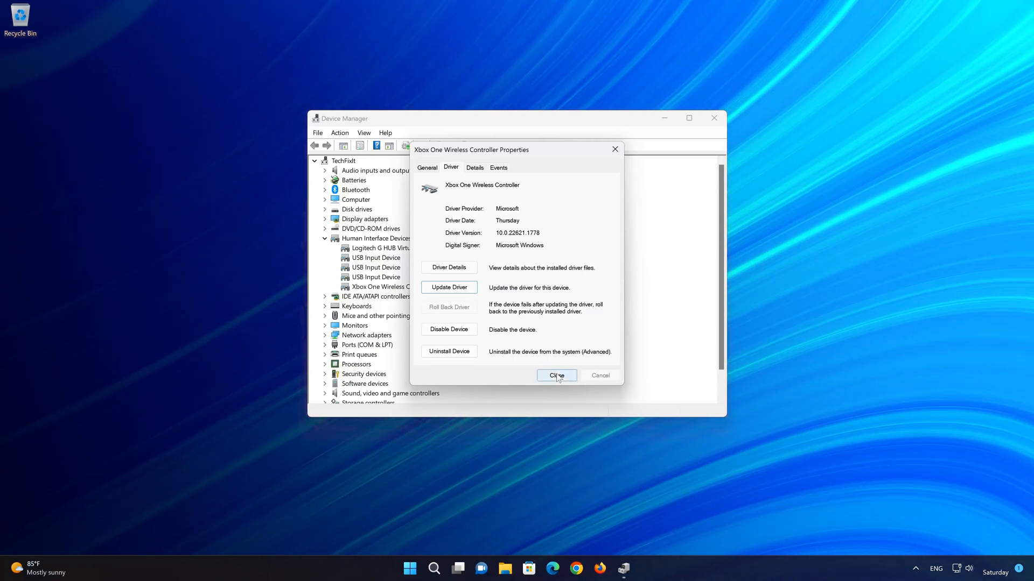
click(556, 374)
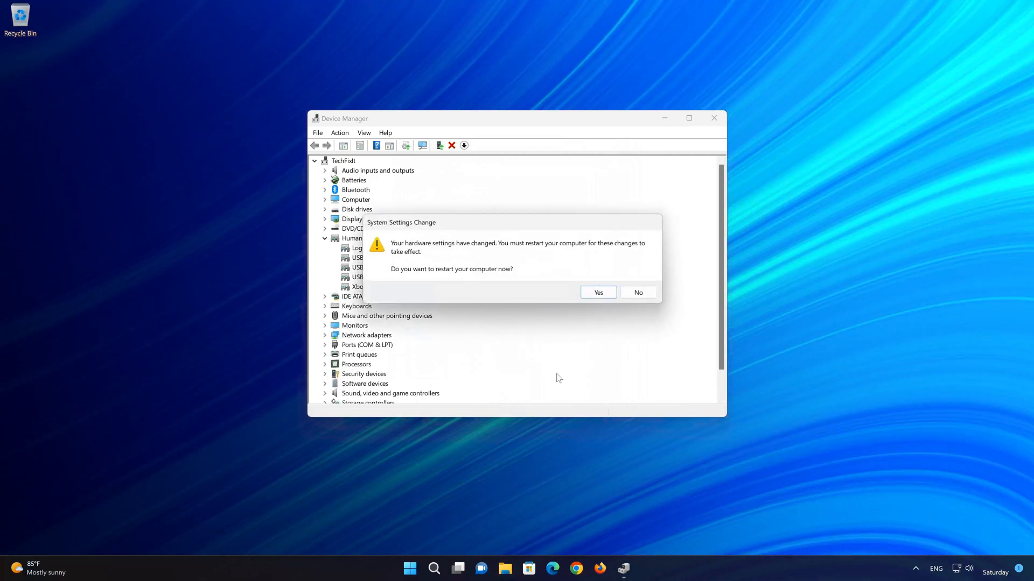
mouse_move(626, 254)
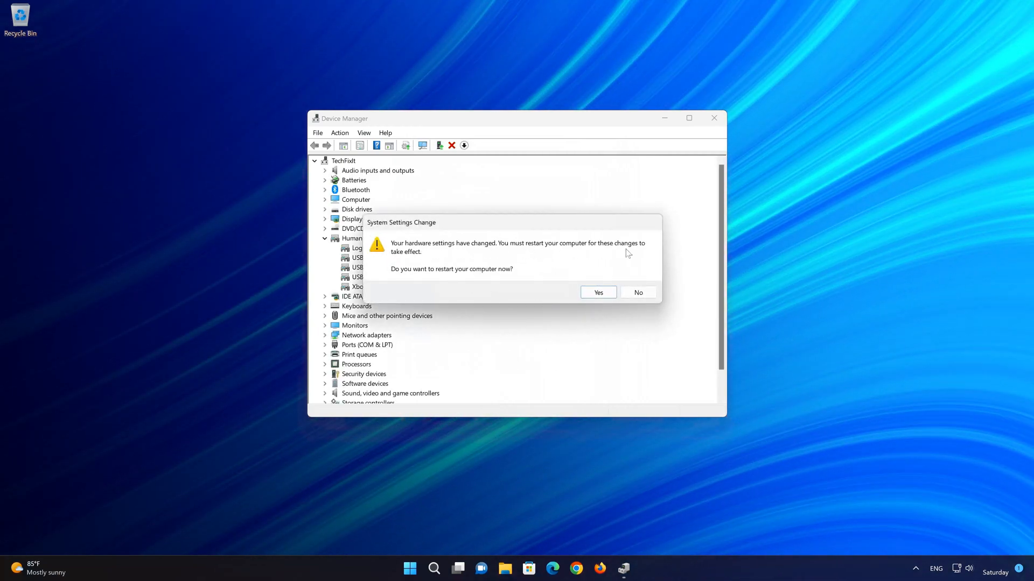
mouse_move(604, 305)
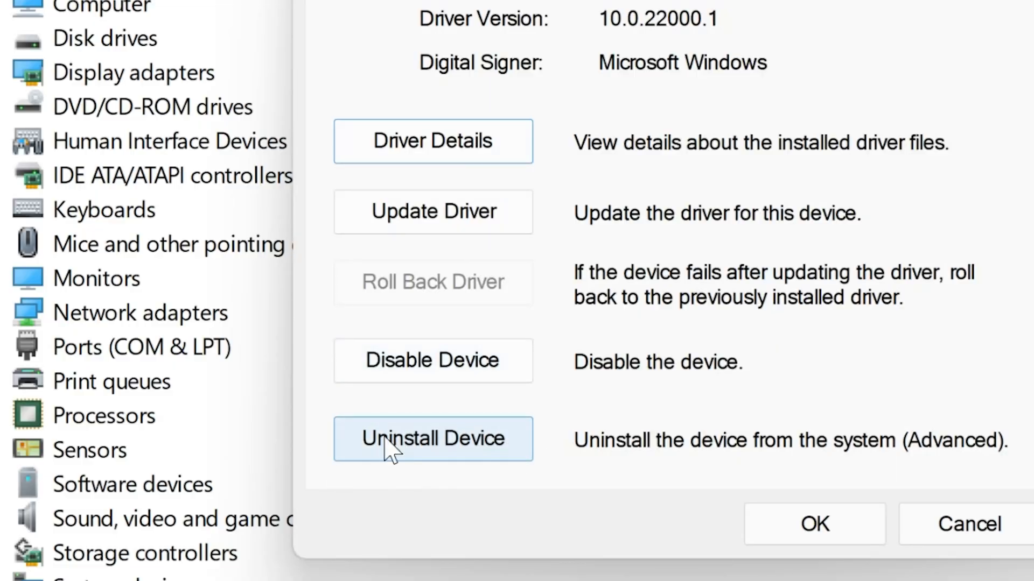
mouse_move(493, 443)
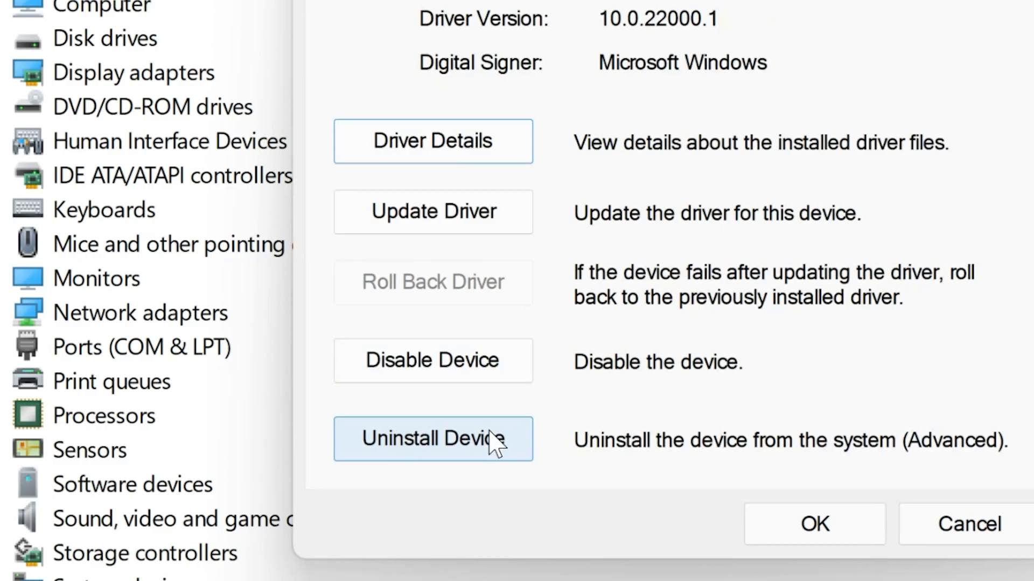
Uninstall the controller device and accept restarting the computer now
click(433, 439)
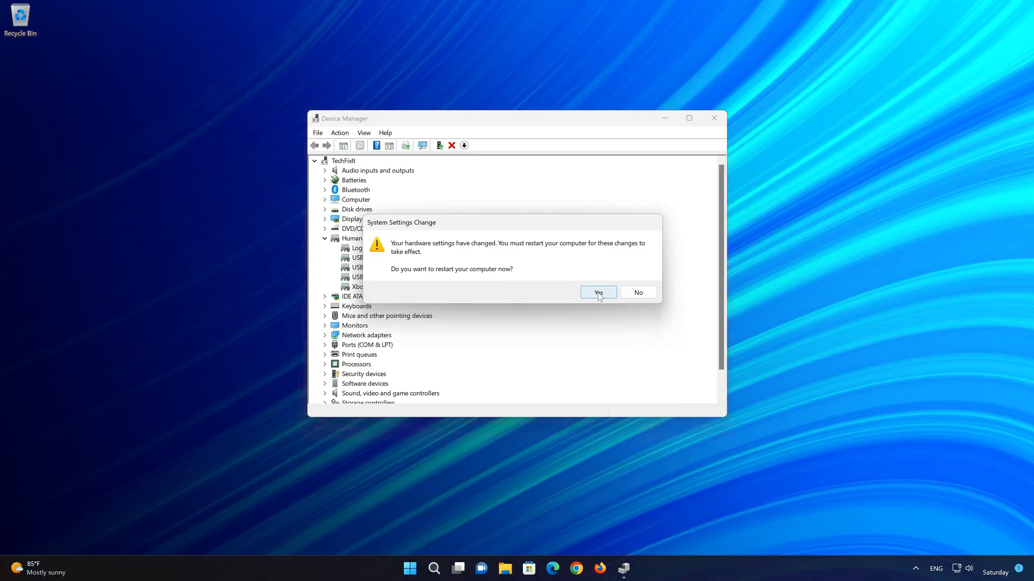
click(596, 292)
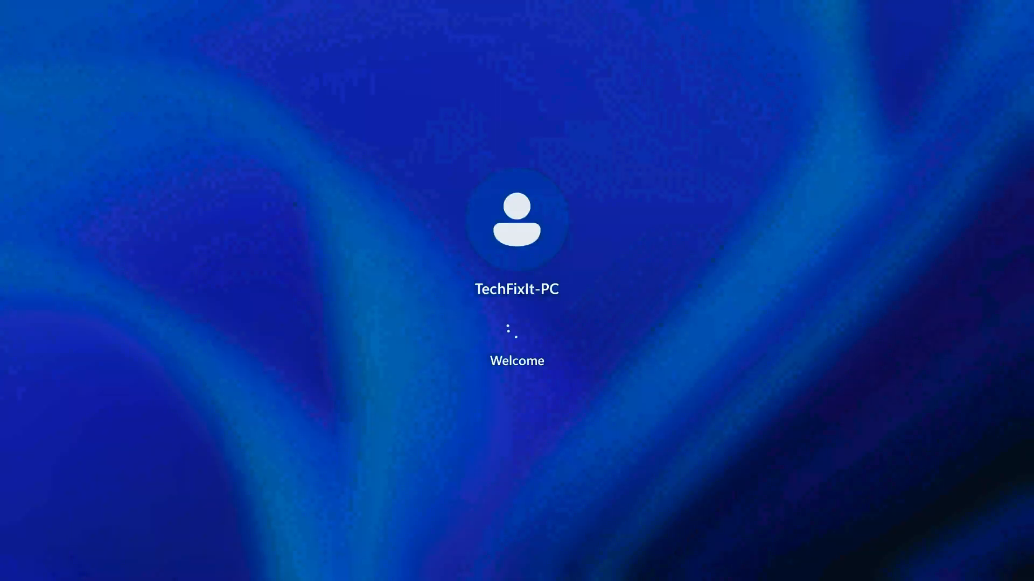